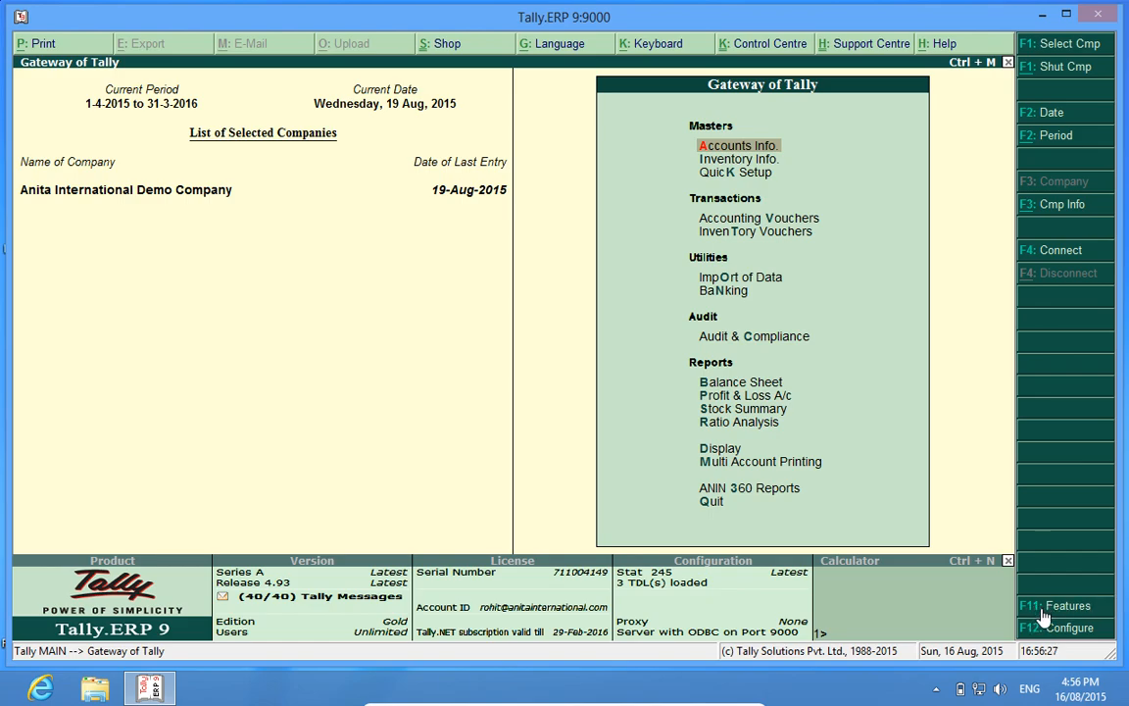
Step: Go through F11 Features and Add-On Features to reach ANIN360: Modify Billing Features
left_click(1067, 605)
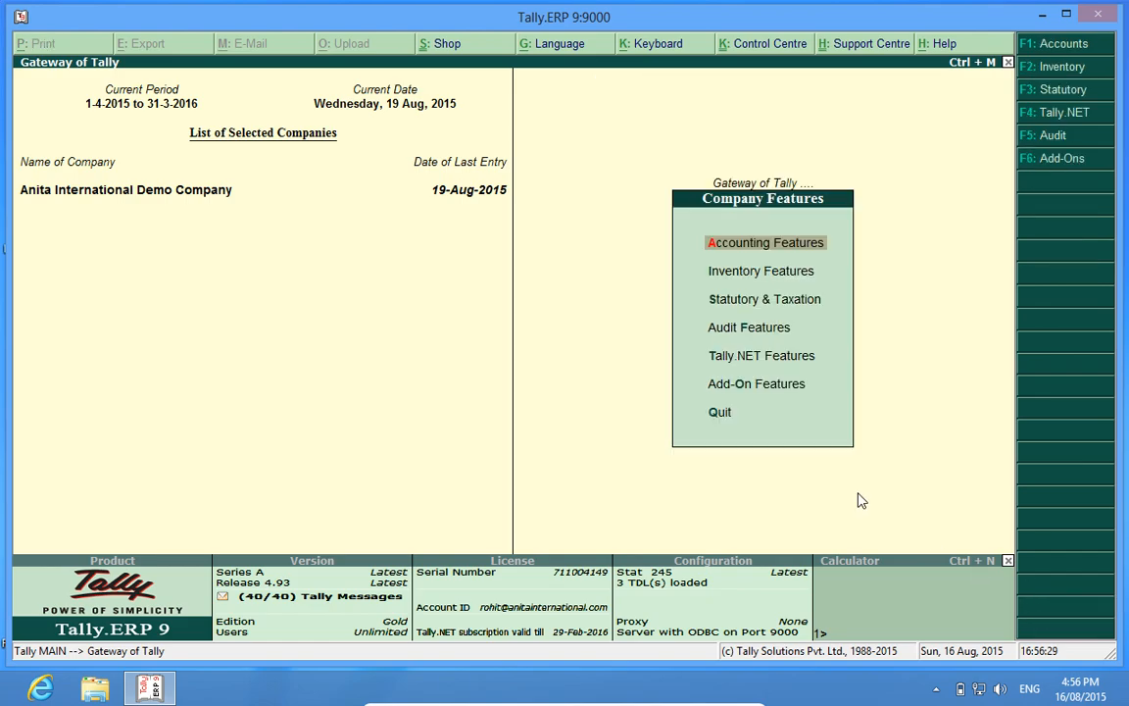
left_click(757, 383)
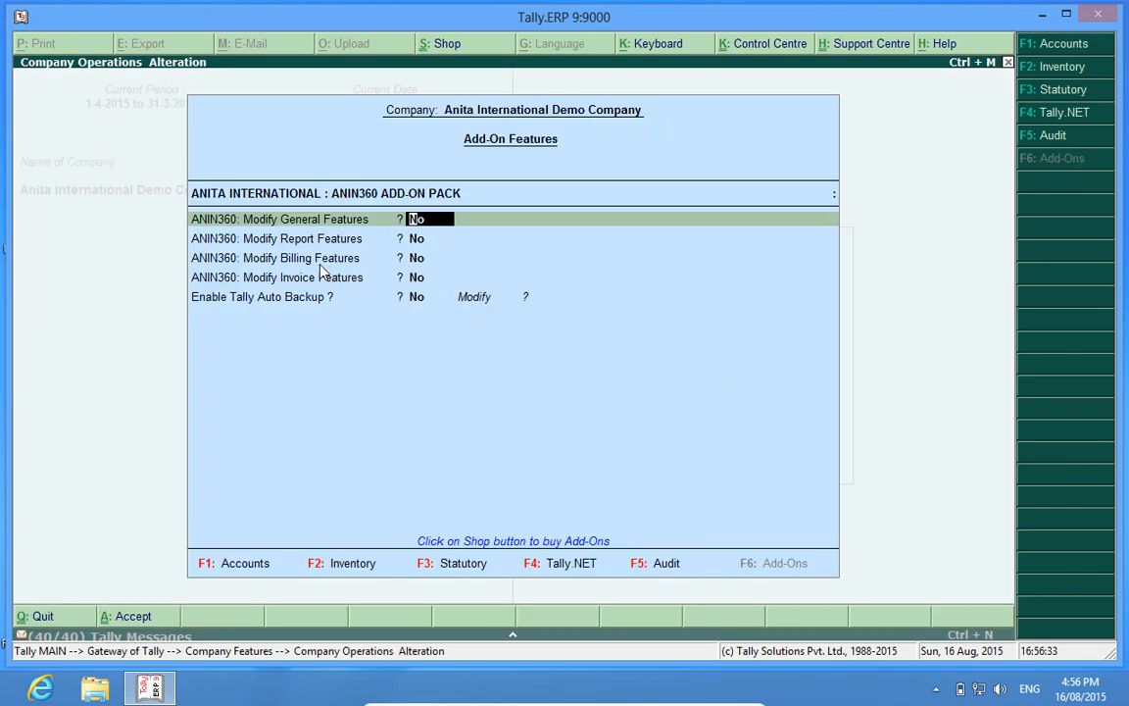
left_click(417, 258)
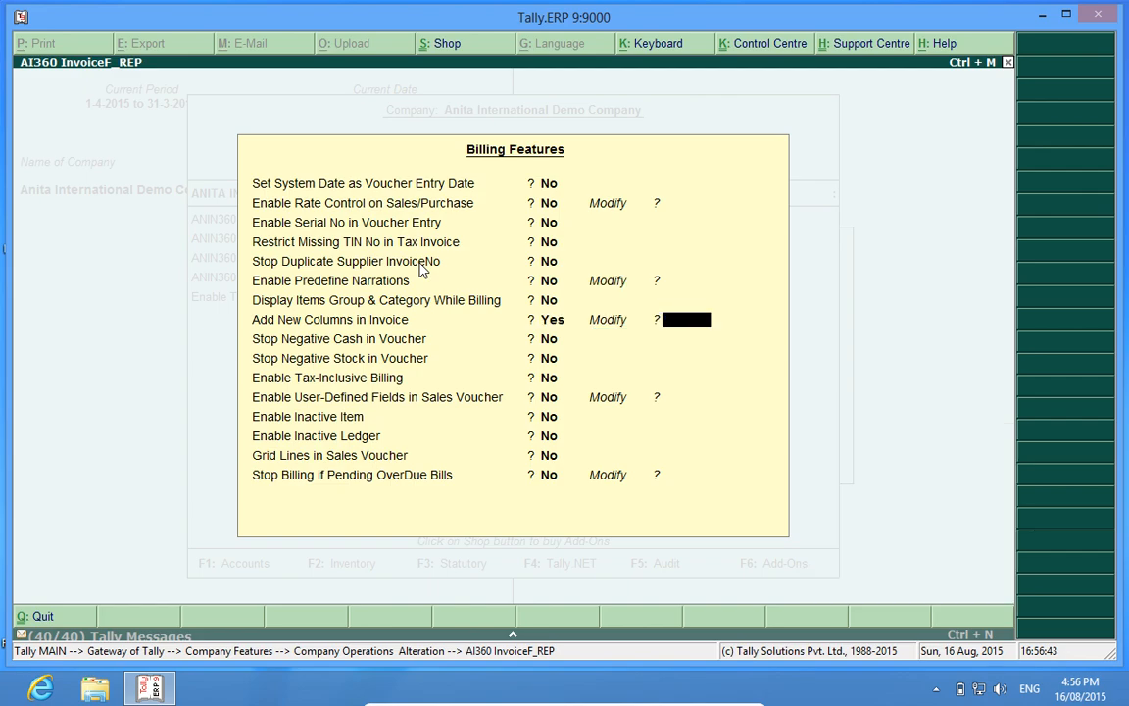
Step: Set Add New Columns in Invoice to Yes, enabling a text and a numeric column
type("yes")
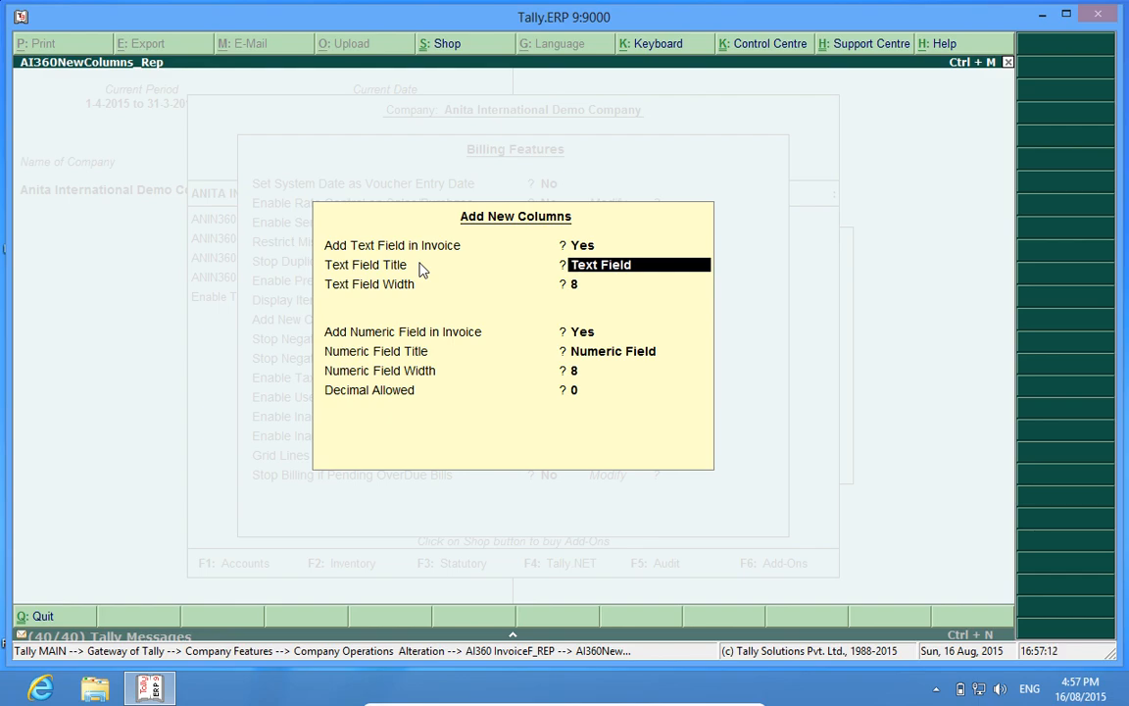
Step: Correct the mistyped text column title to 'Code' and title the numeric column 'Bundles'
type("B")
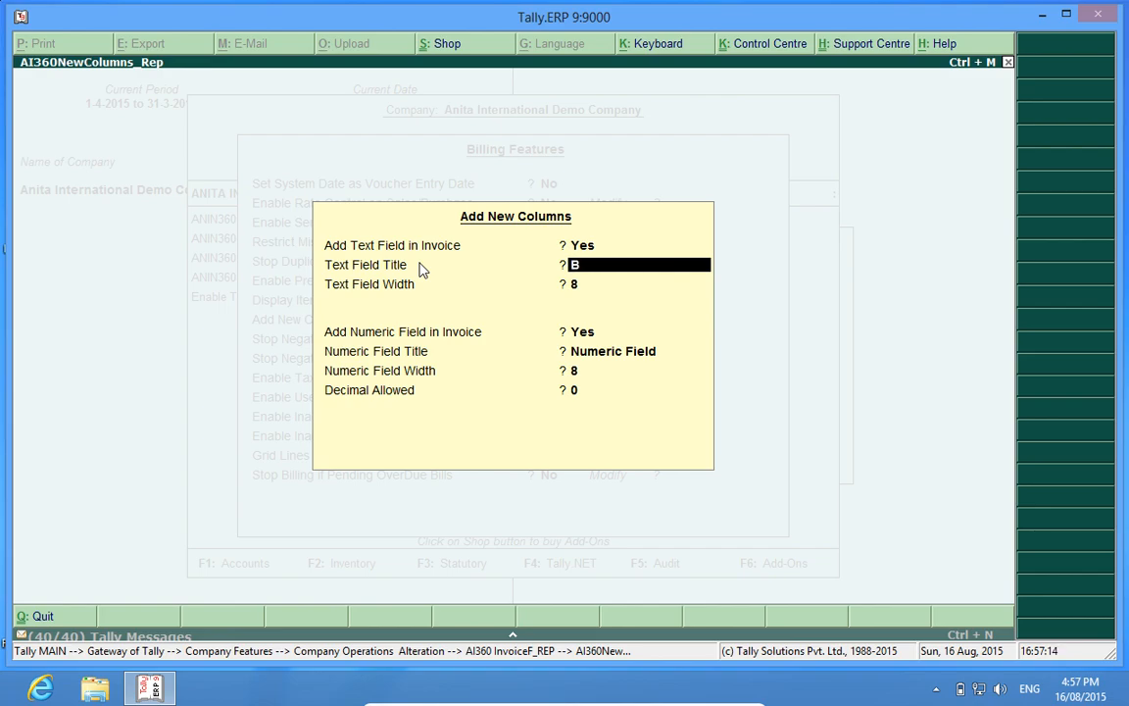
type("undle")
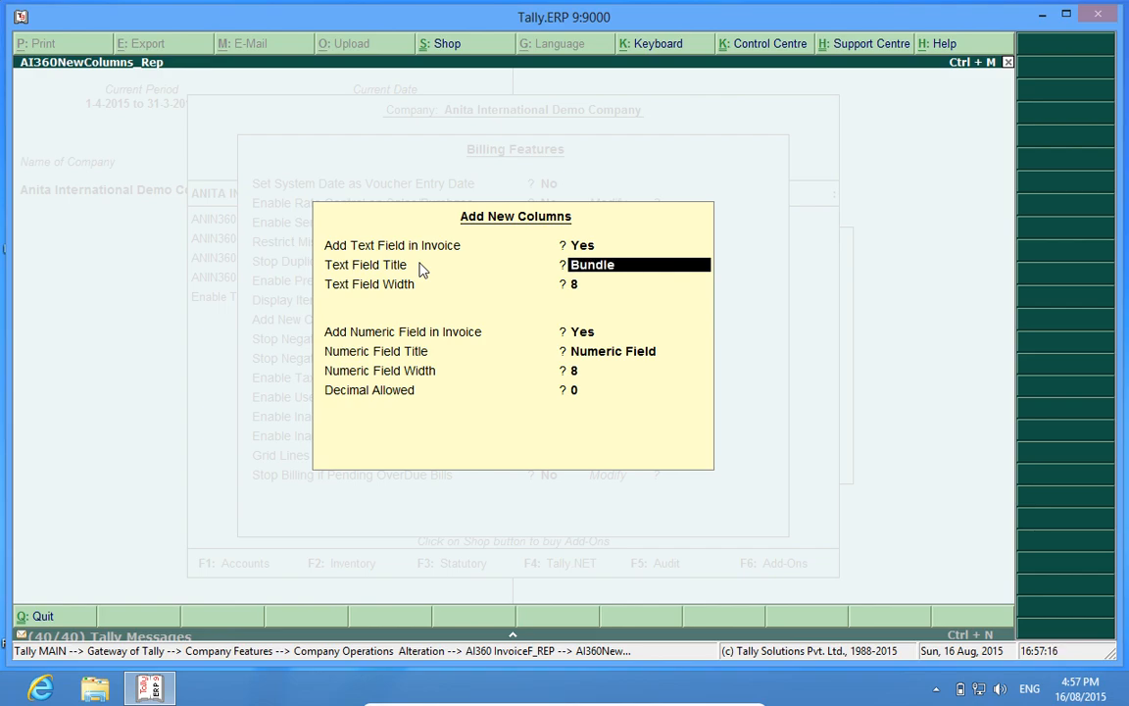
key("BackSpace")
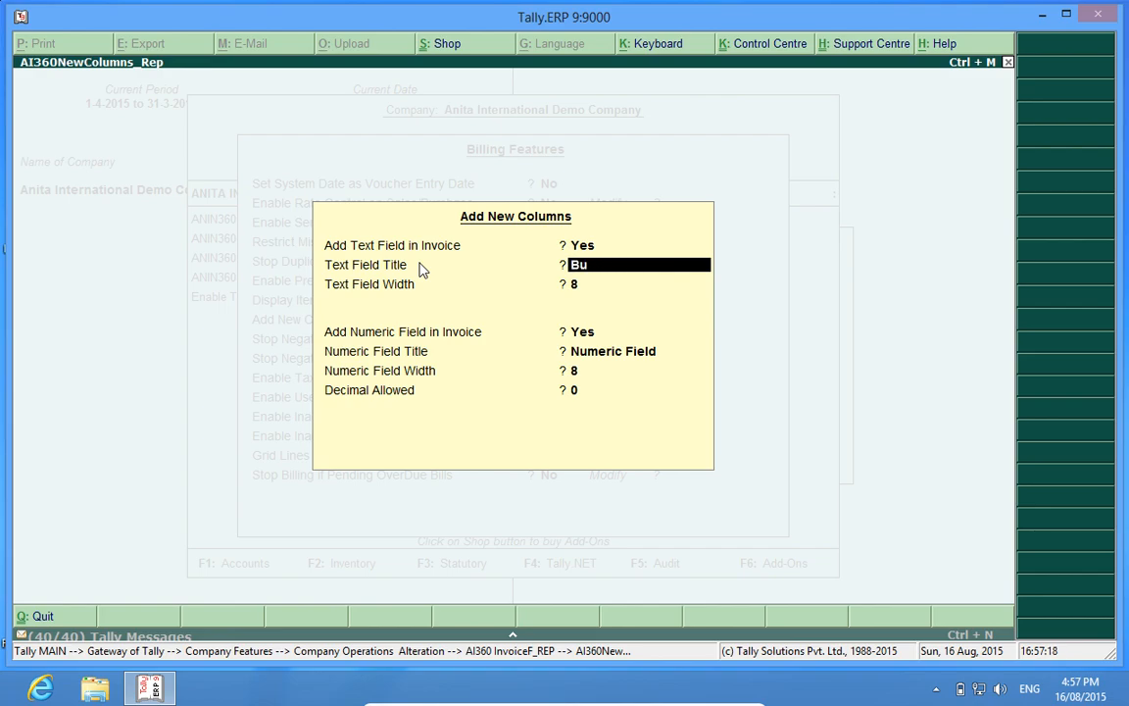
key("BackSpace")
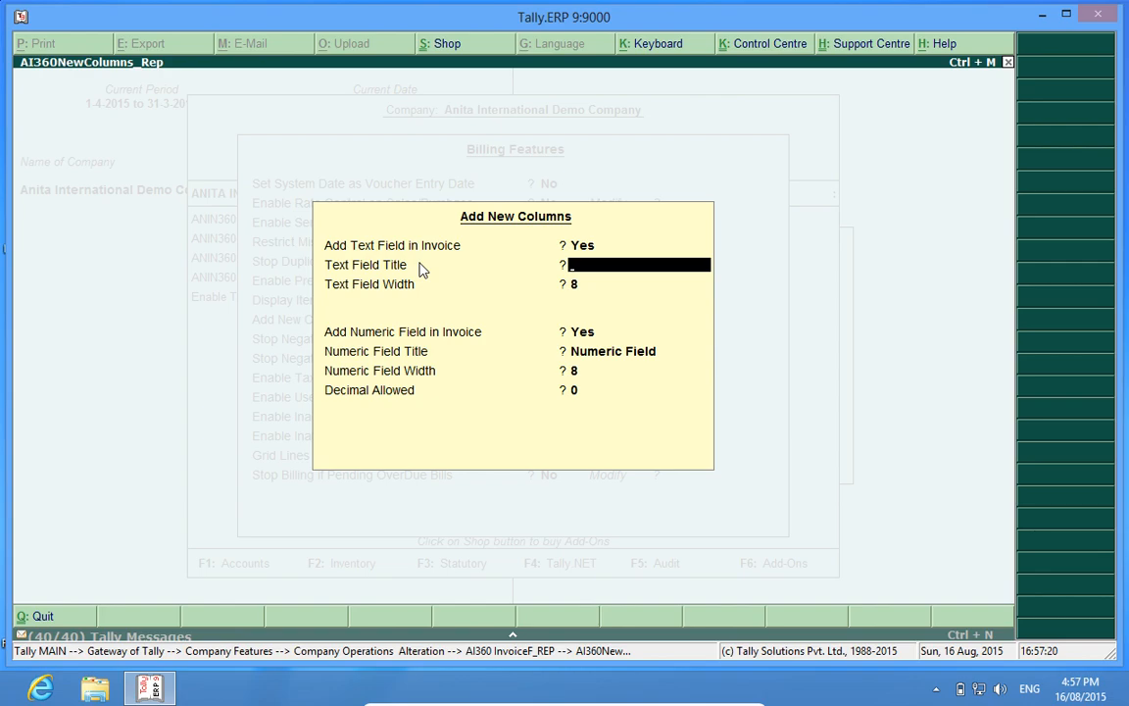
type("C")
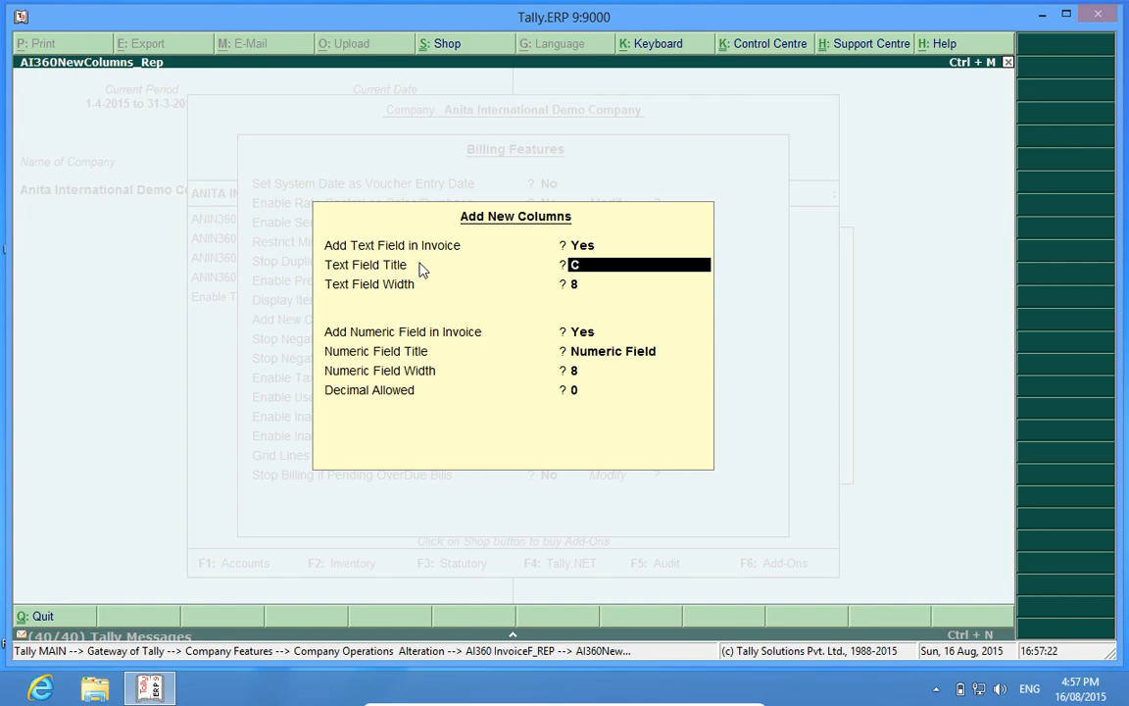
type("ode")
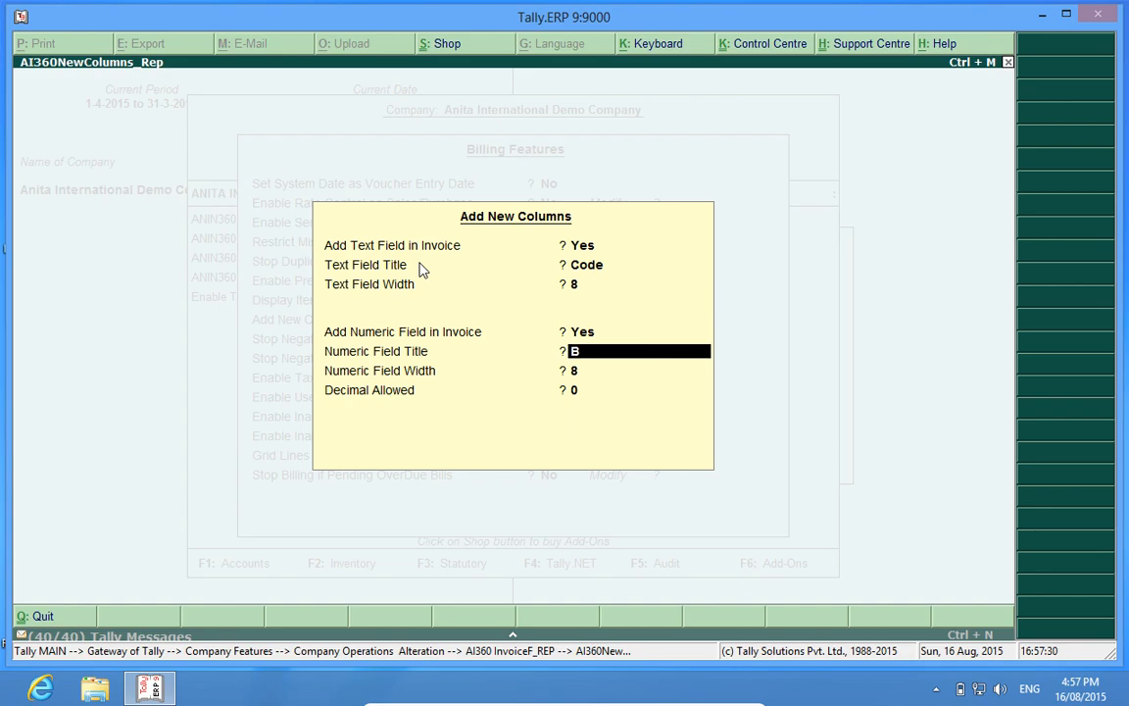
type("Bundles")
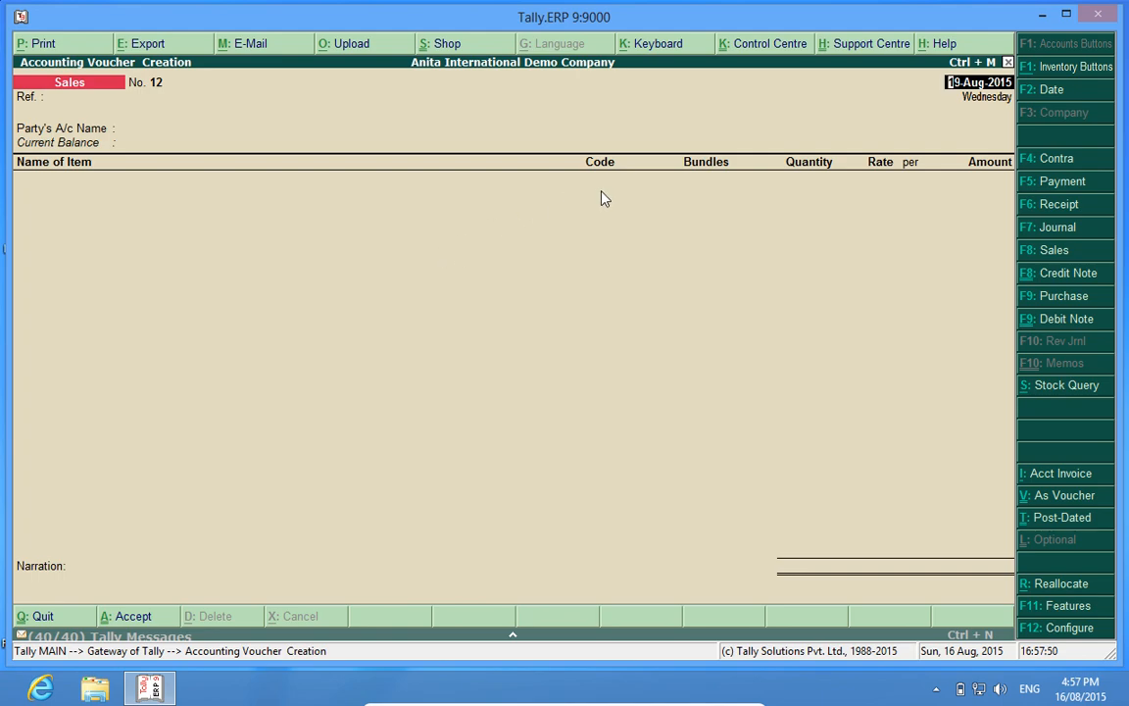
mouse_move(616, 180)
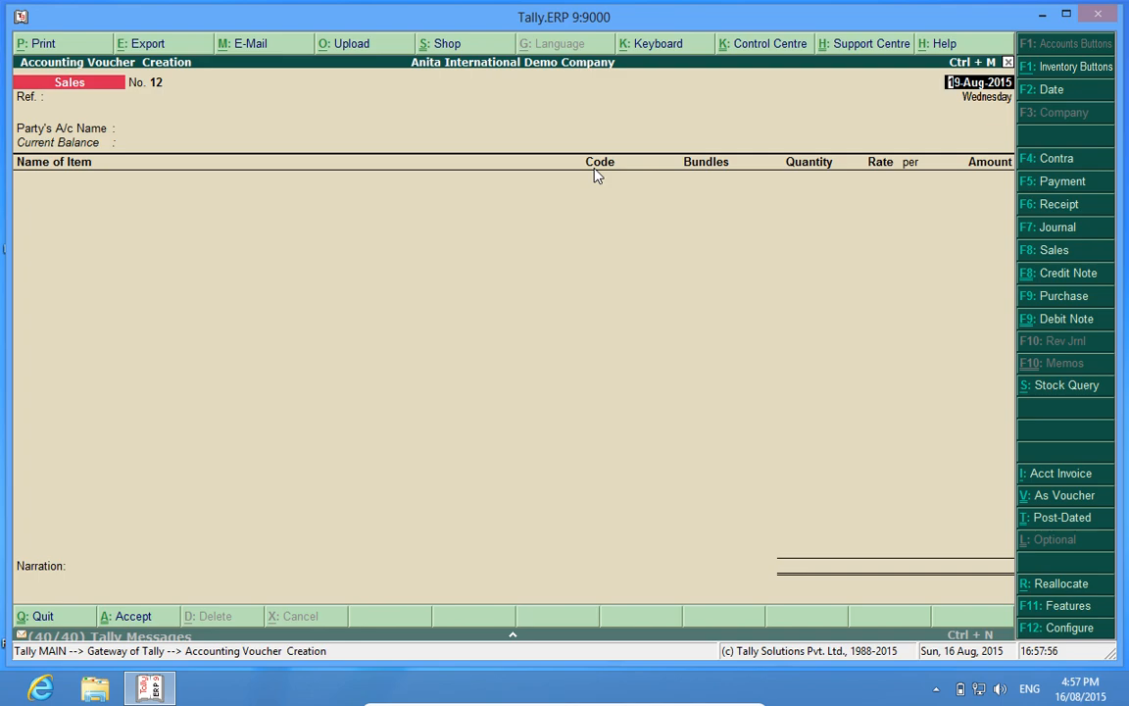
mouse_move(617, 178)
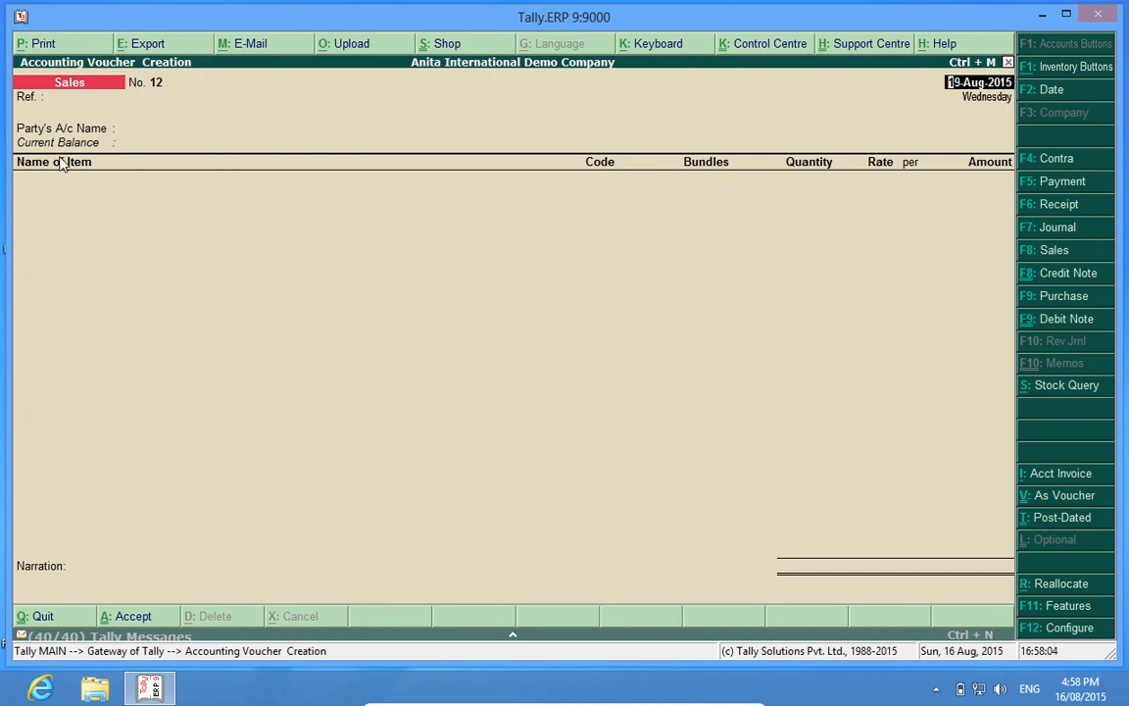
Step: Select the Party's A/c Name field to show the ledger account list
left_click(209, 127)
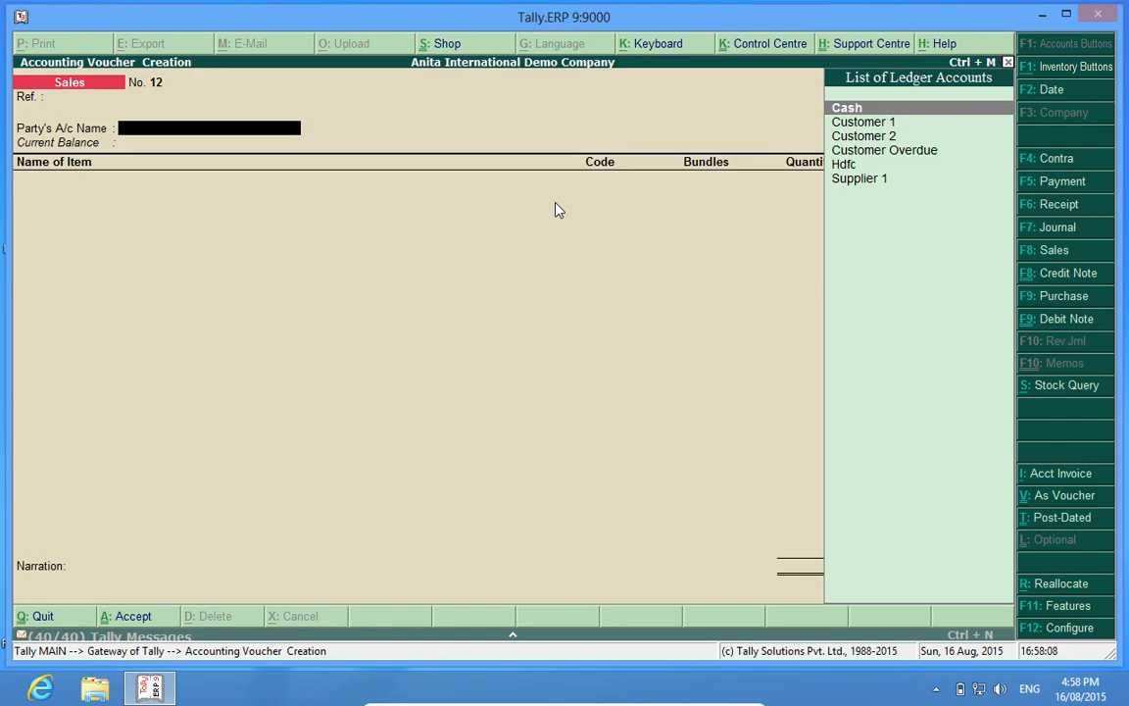
Step: Bill Customer 1 for one Dell Laptop with Code CVDR and Bundles 1
left_click(864, 121)
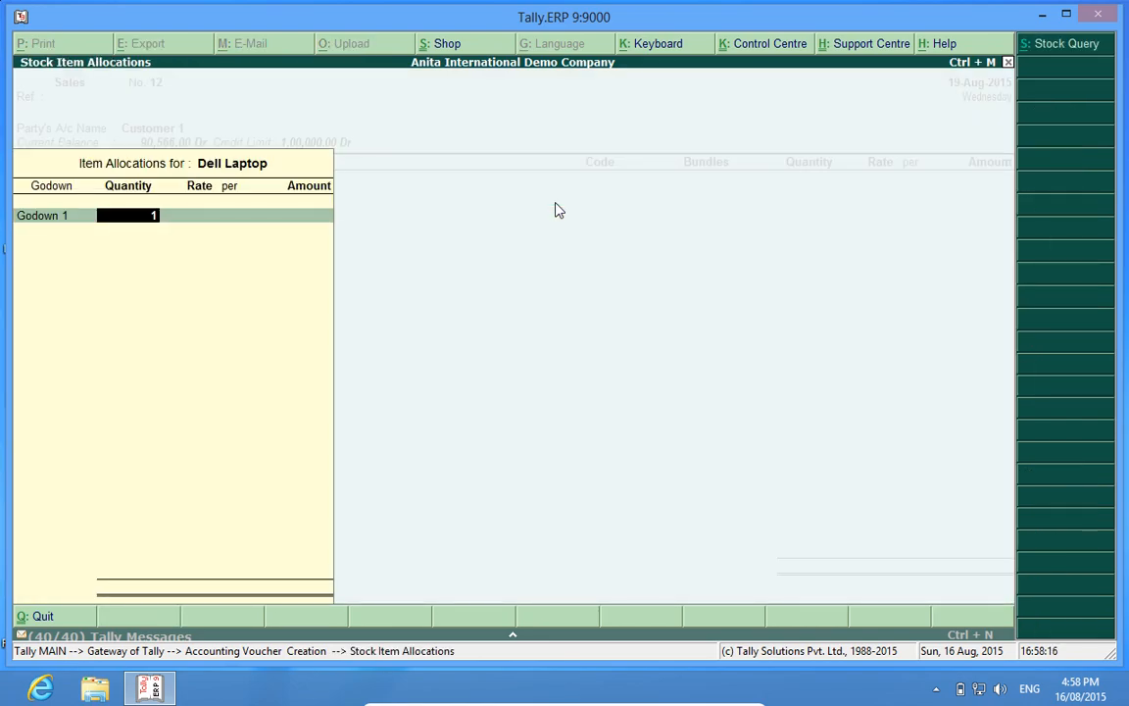
key("enter")
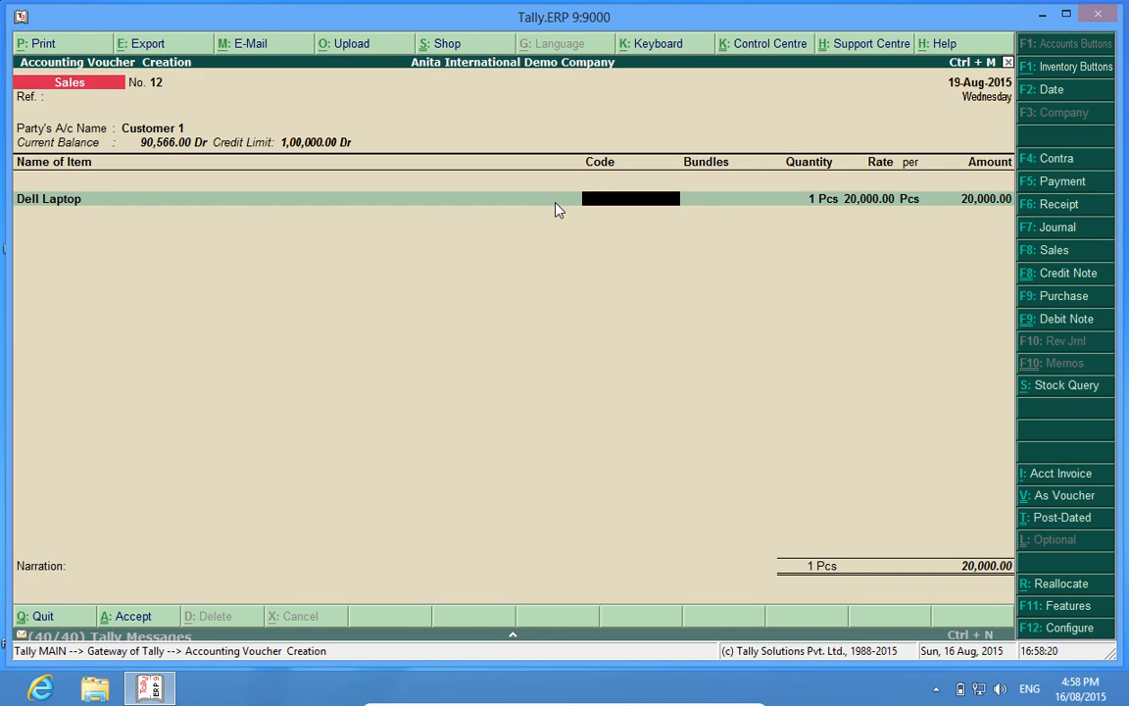
type("CVDR")
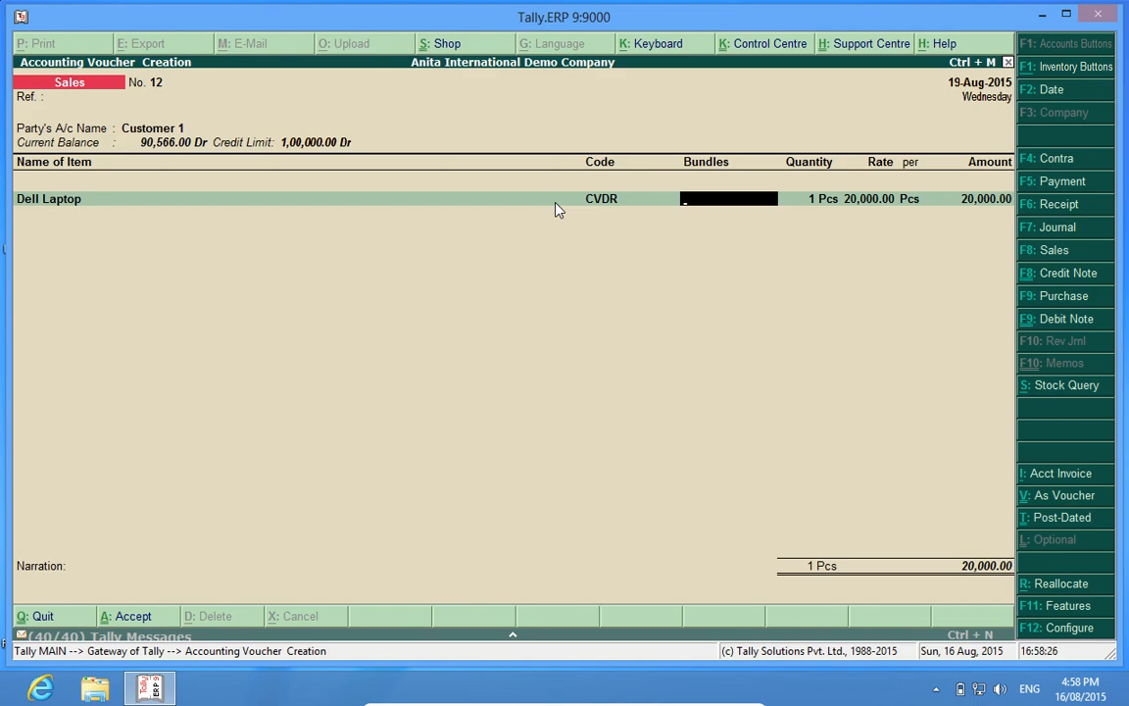
type("1")
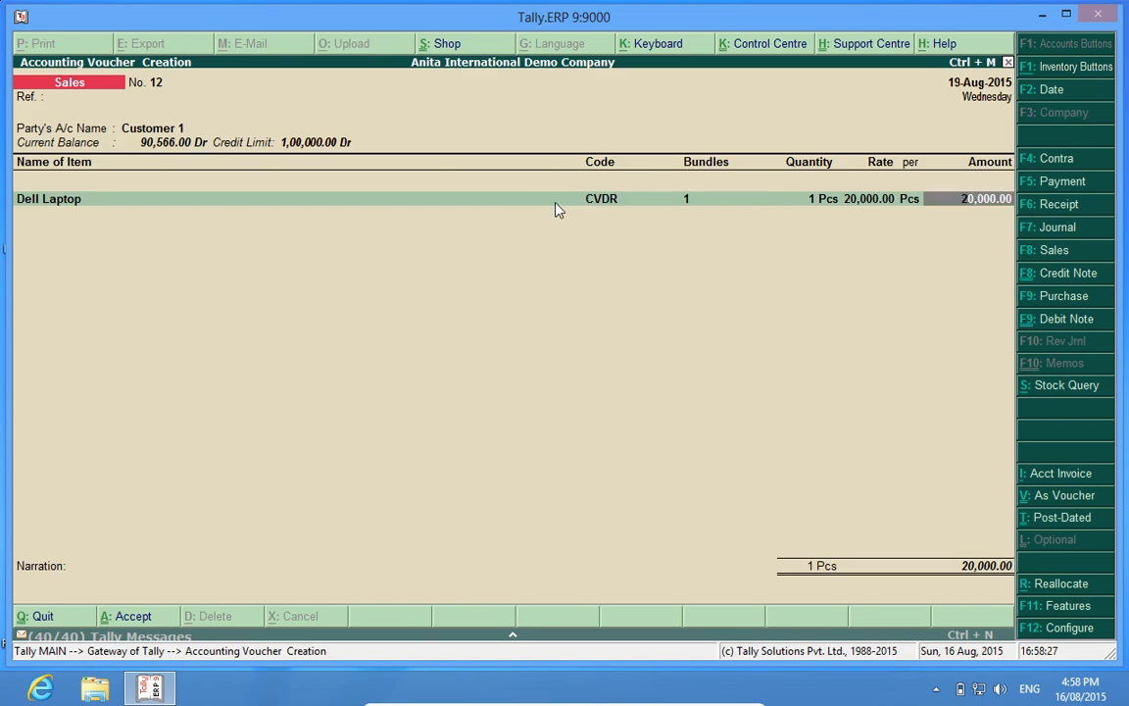
key("enter")
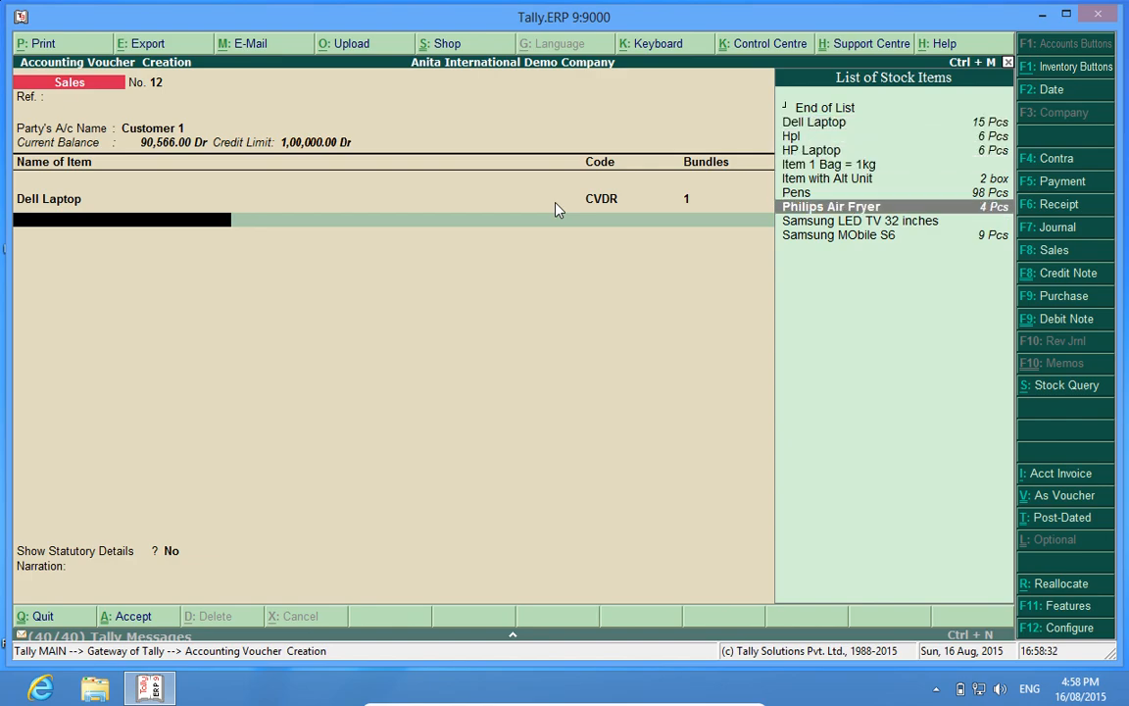
Step: Add 3 Samsung MObile S6 (Code 567rt, Bundles 2), accept the invoice, and preview it
left_click(838, 234)
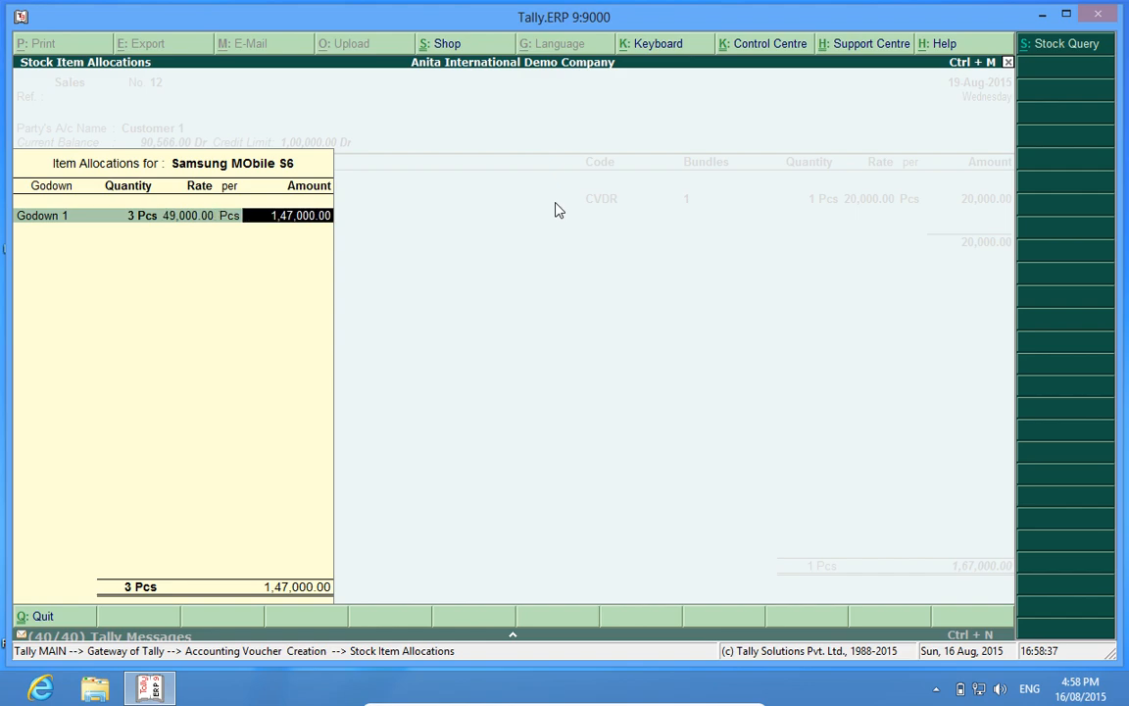
key("enter")
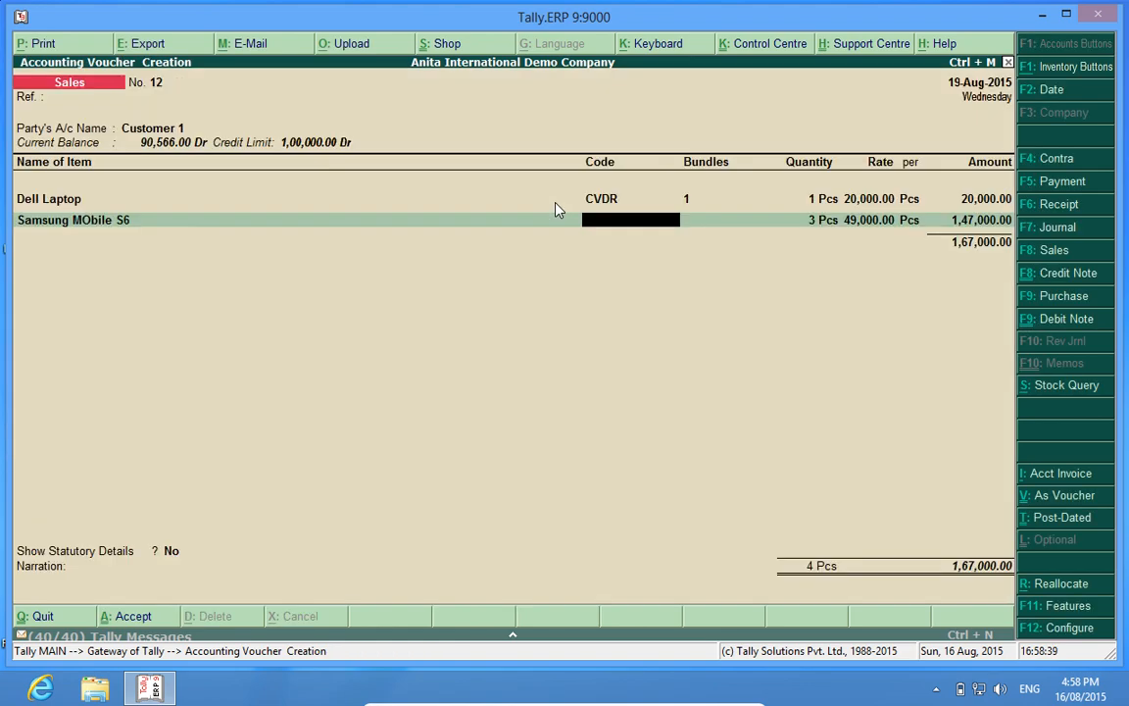
type("567rt")
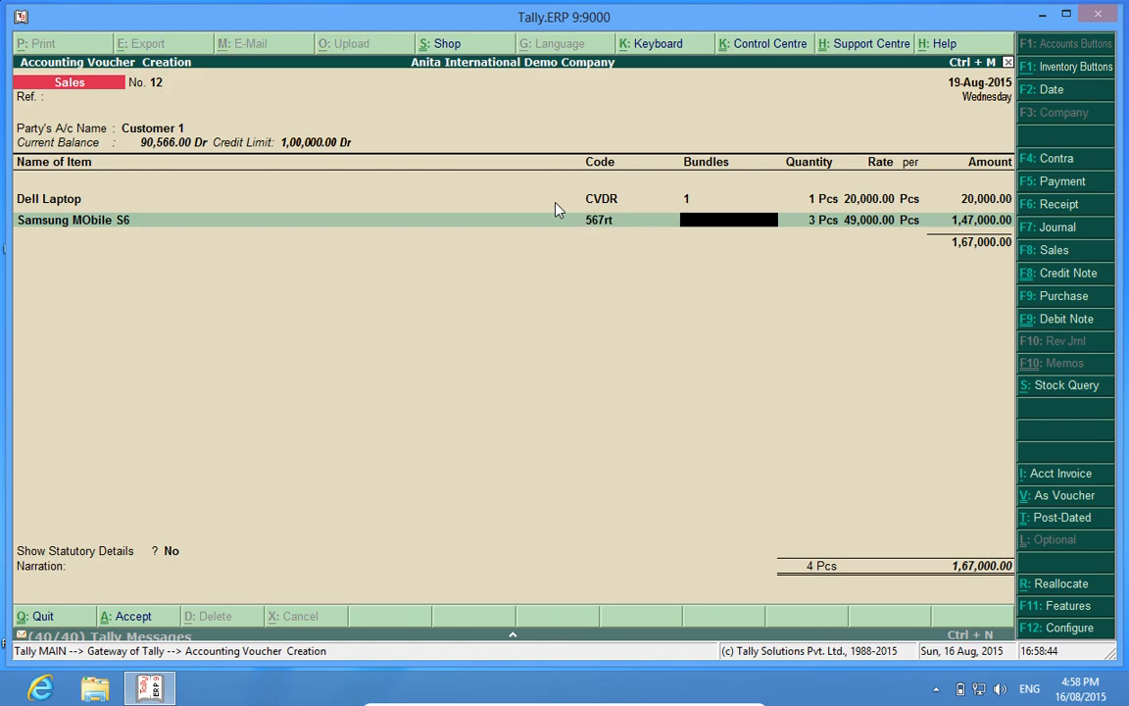
type("2")
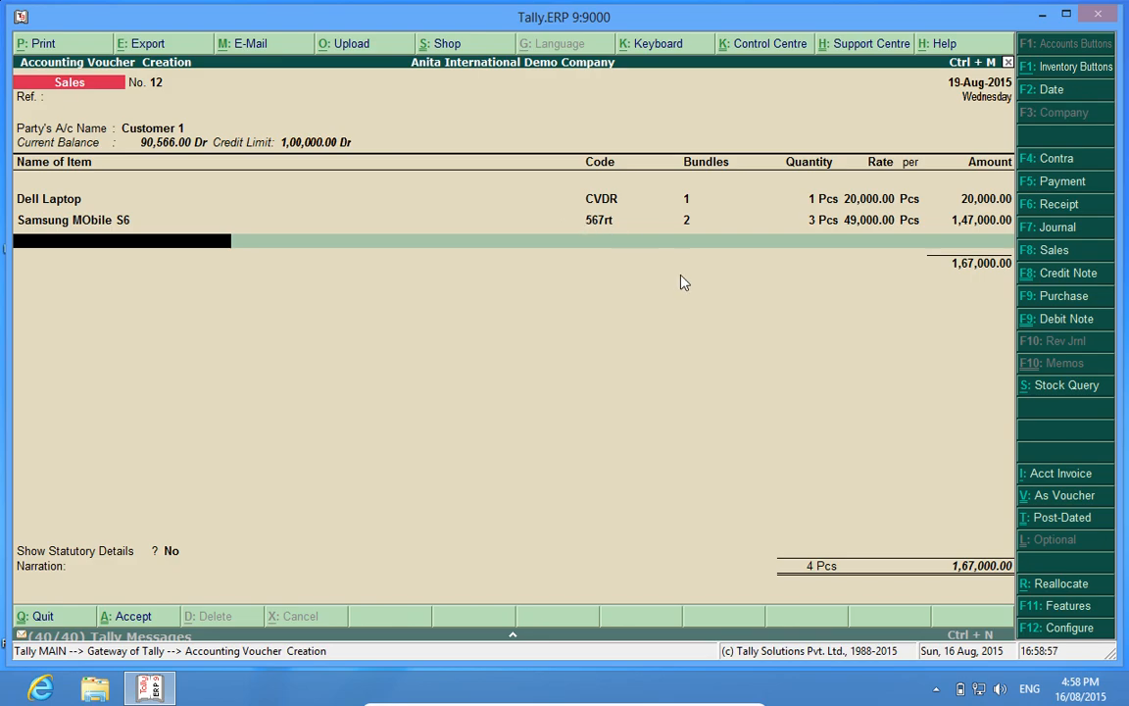
left_click(38, 43)
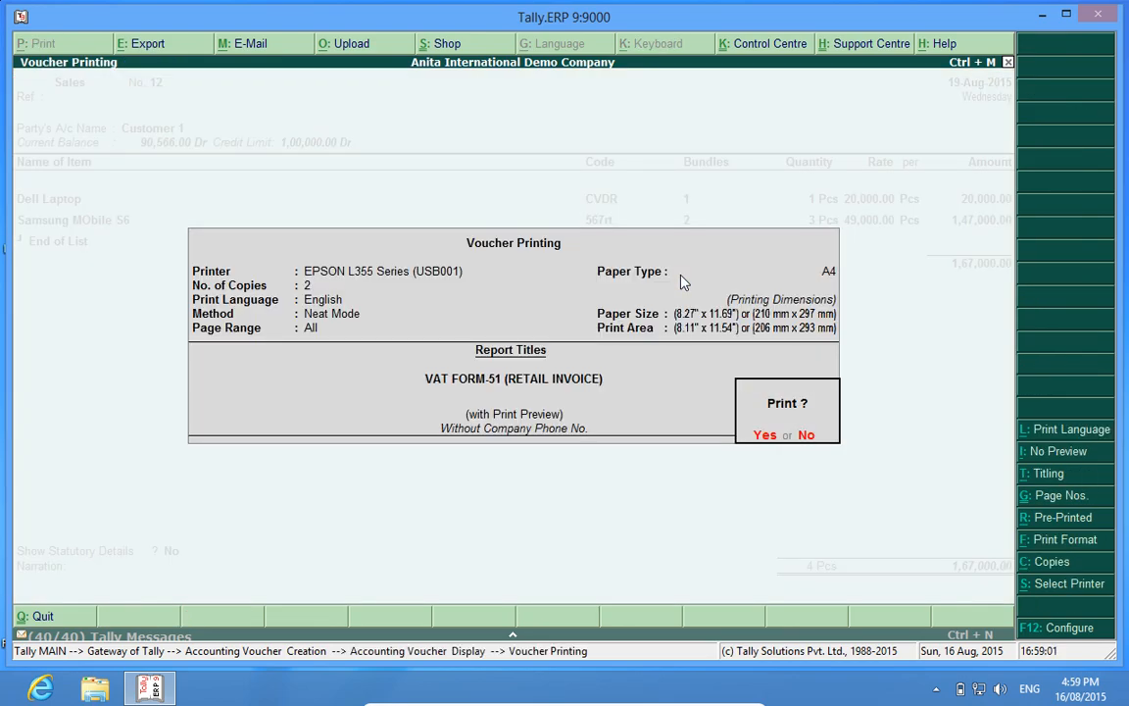
left_click(765, 434)
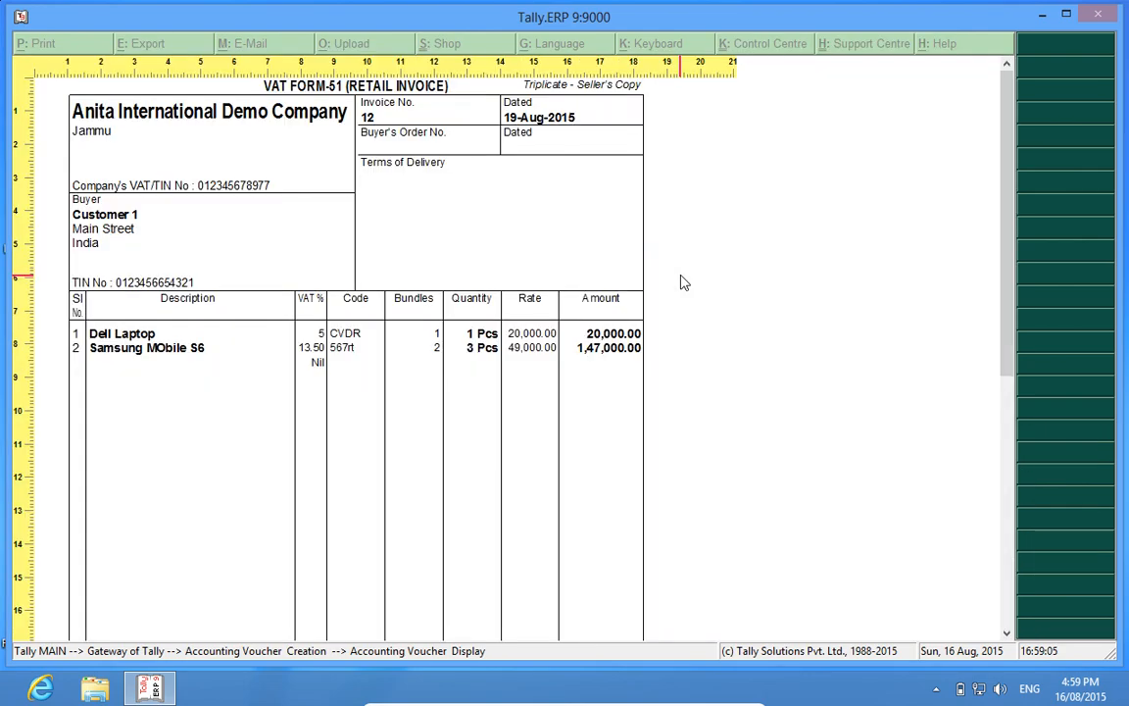
mouse_move(363, 370)
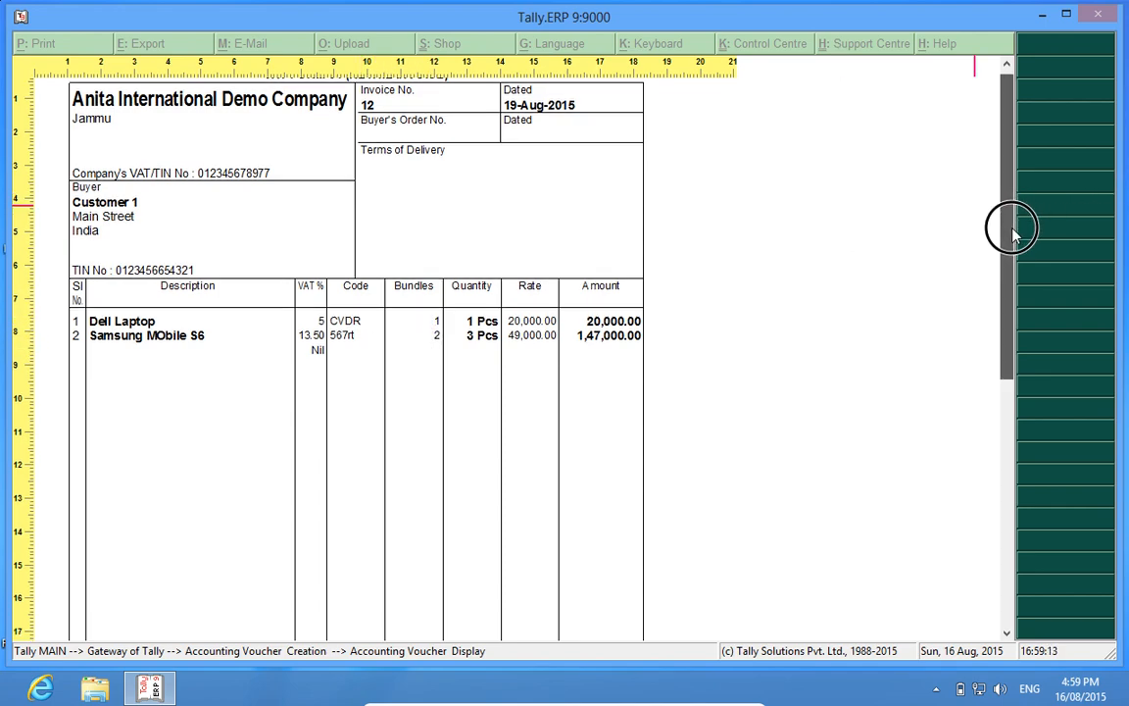
scroll("down", 3)
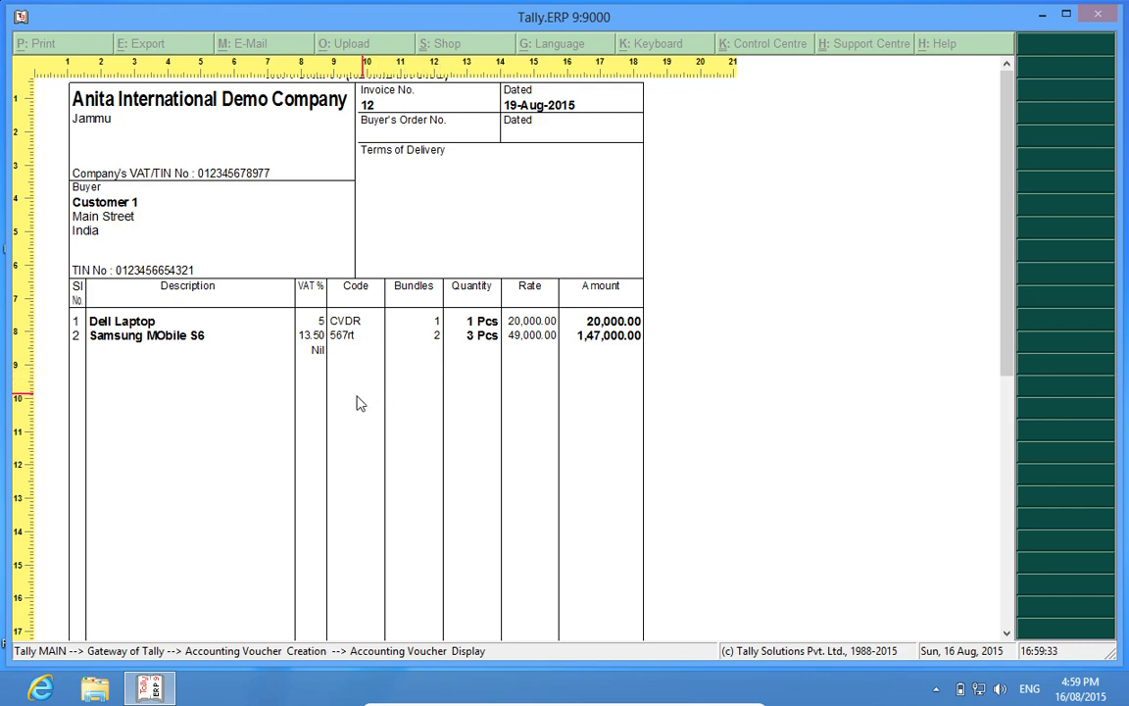
mouse_move(442, 351)
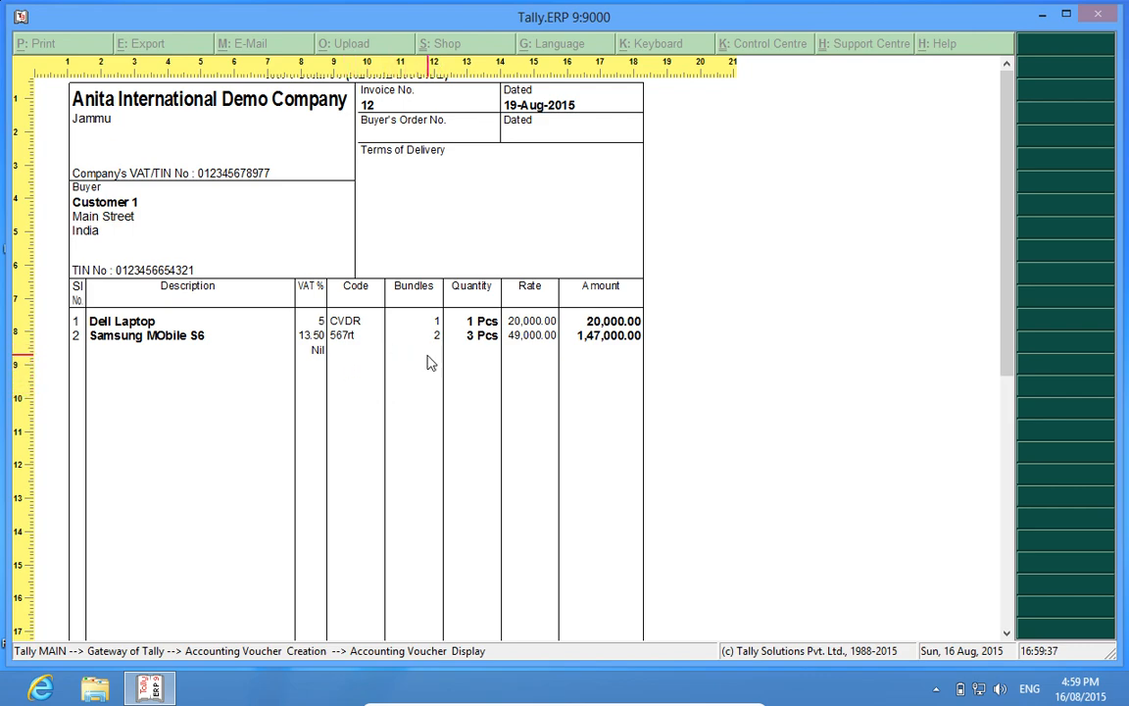
mouse_move(372, 303)
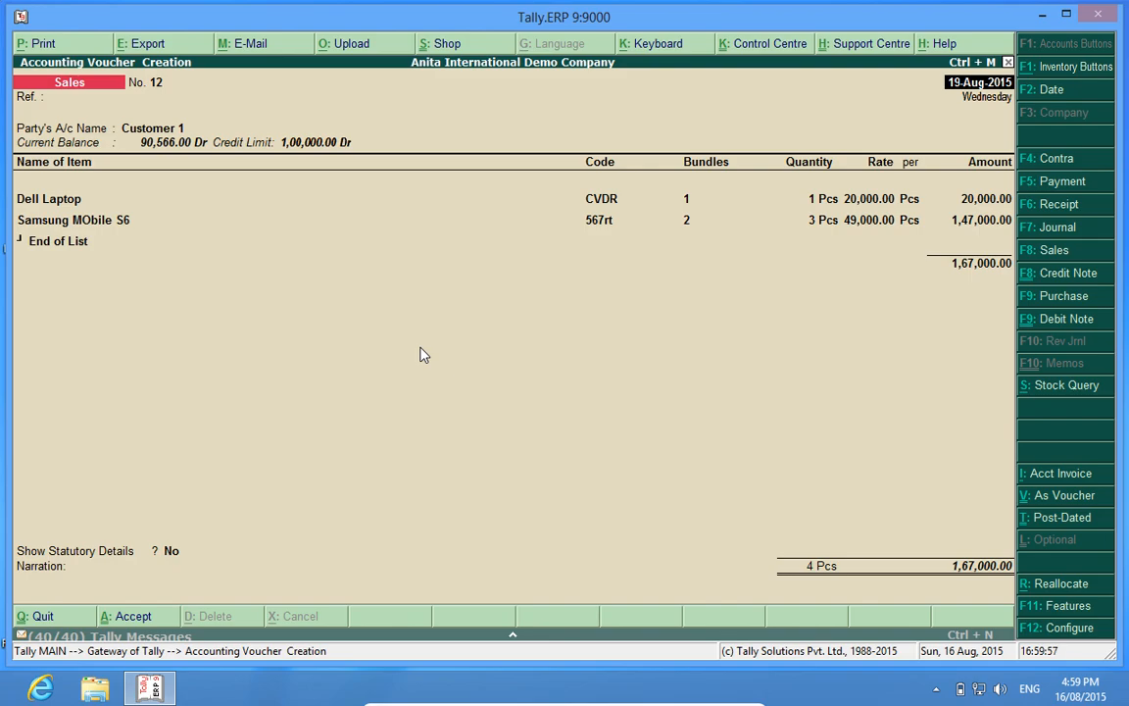
mouse_move(515, 345)
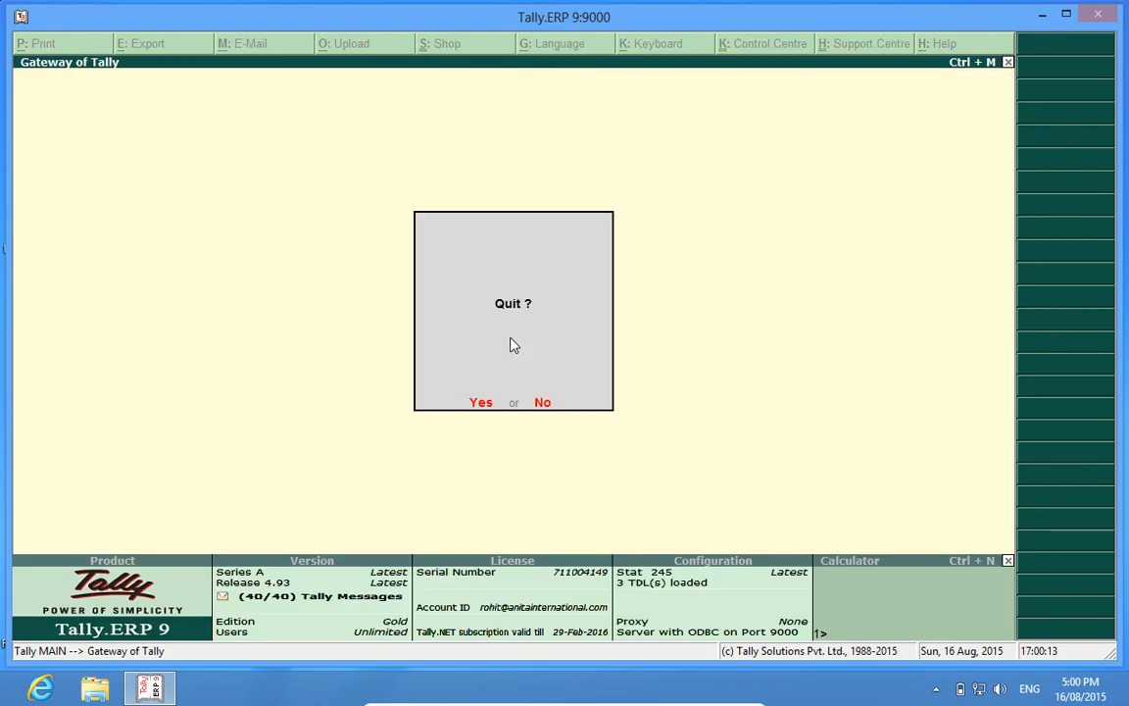
Step: Answer No at the Quit? prompt to remain at Gateway of Tally
left_click(542, 402)
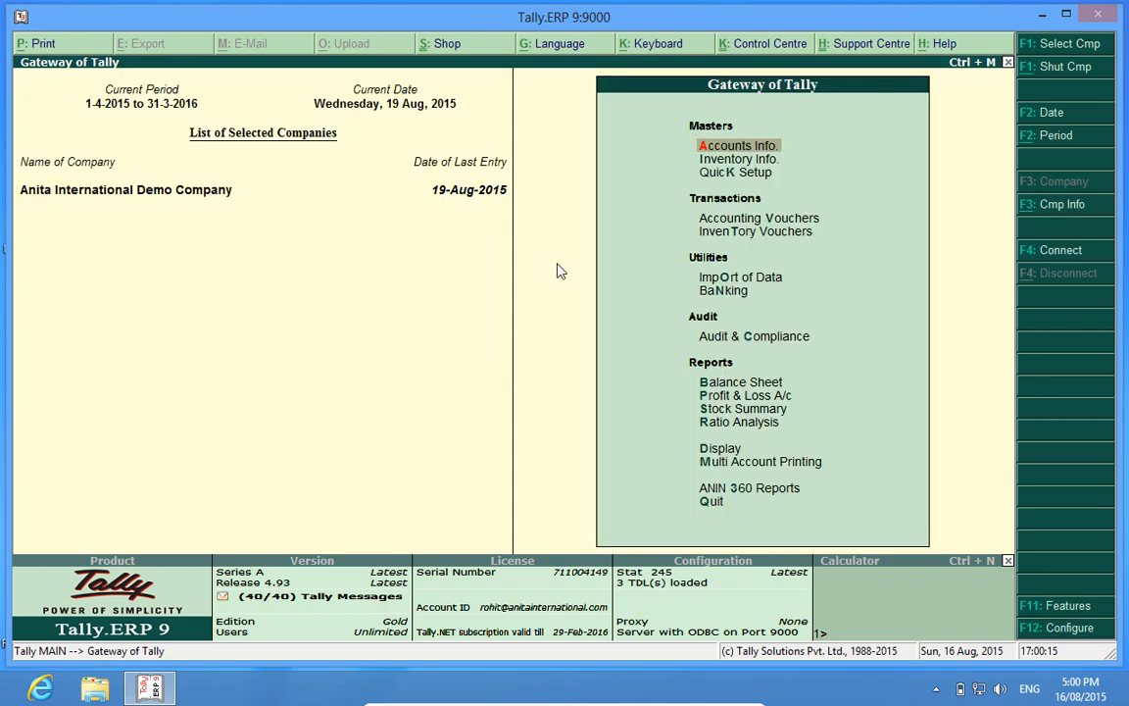